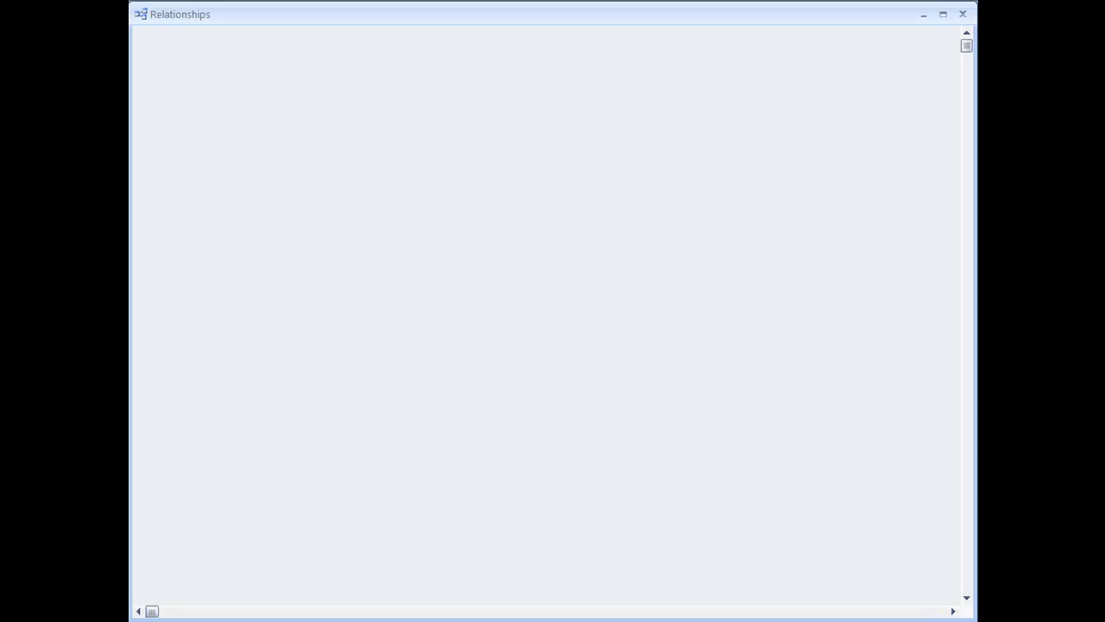
- Add tblJobs and tblPeople to the empty Relationships diagram through Show Table
{"action": "right_click", "coordinate": [508, 143]}
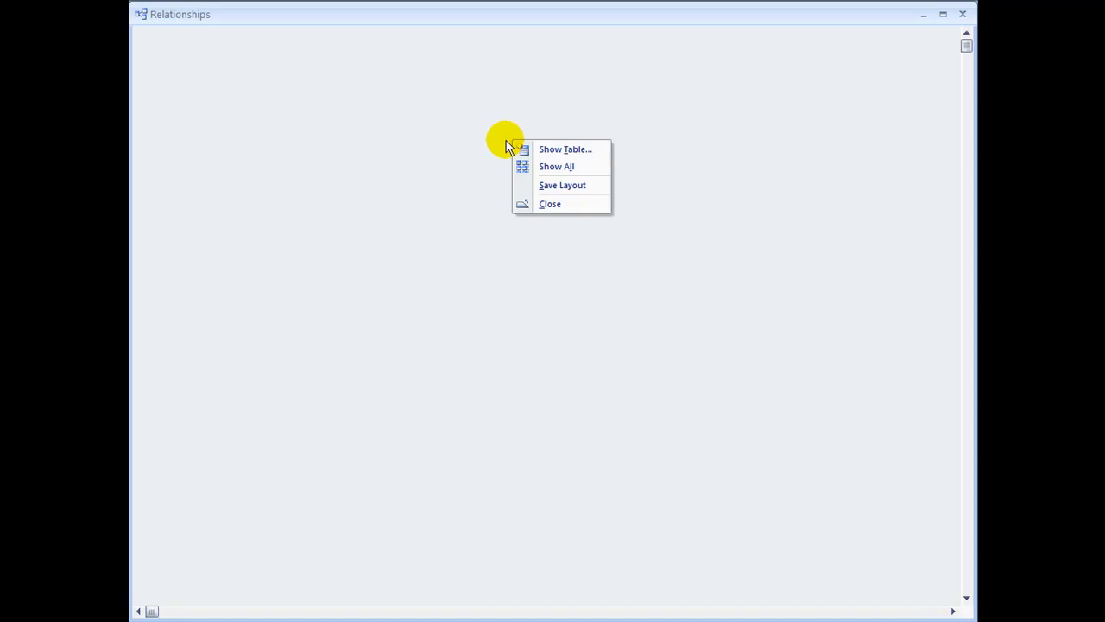
{"action": "left_click", "coordinate": [565, 148]}
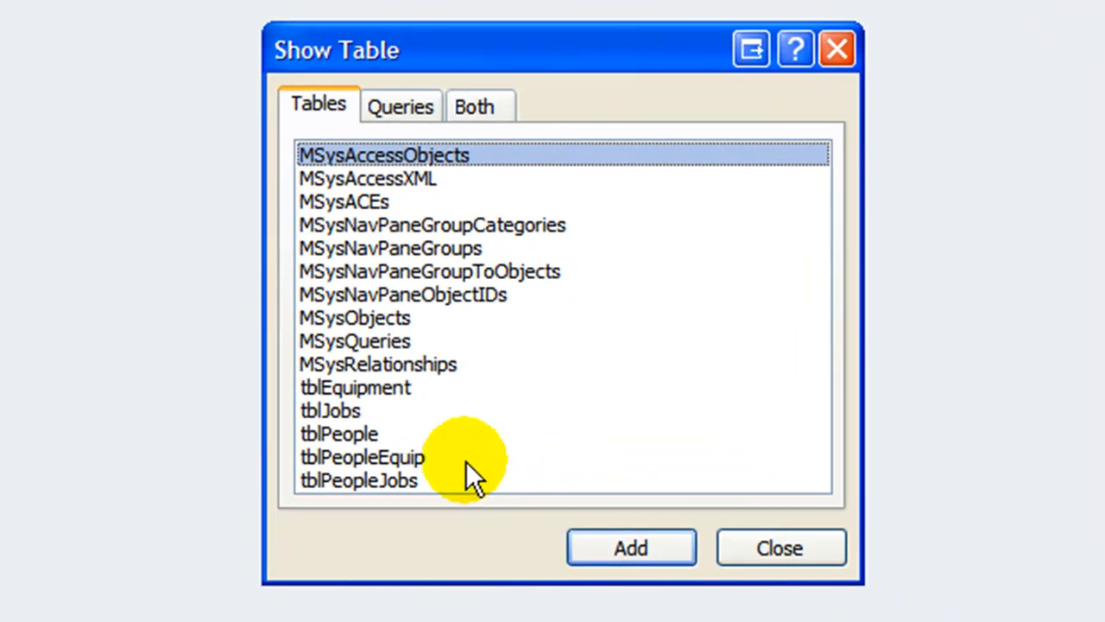
{"action": "left_click", "coordinate": [330, 410]}
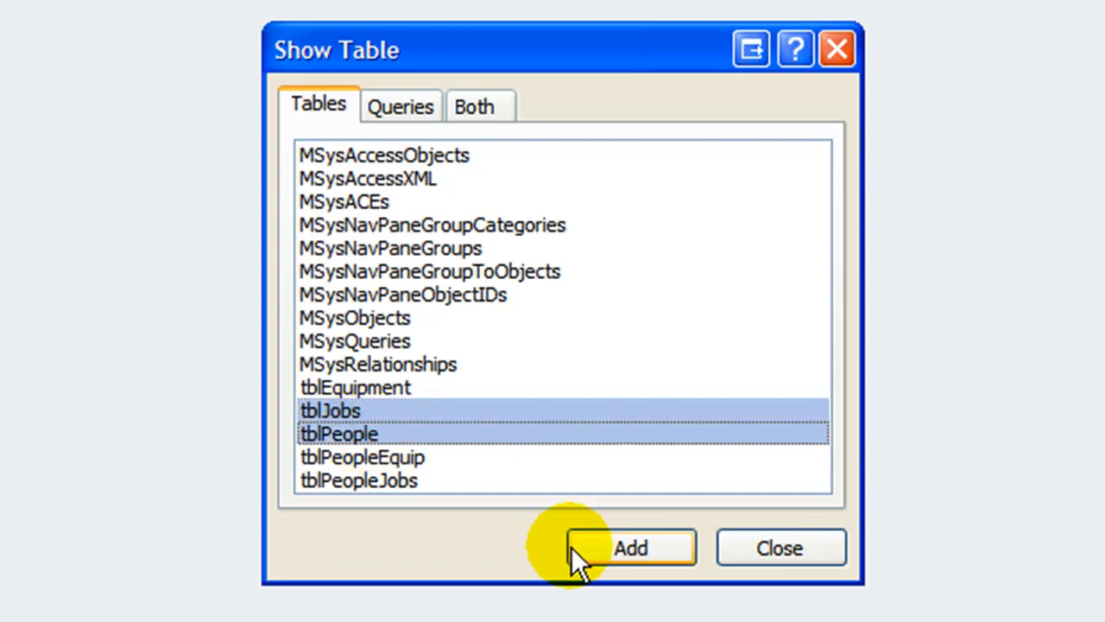
{"action": "left_click", "coordinate": [631, 548]}
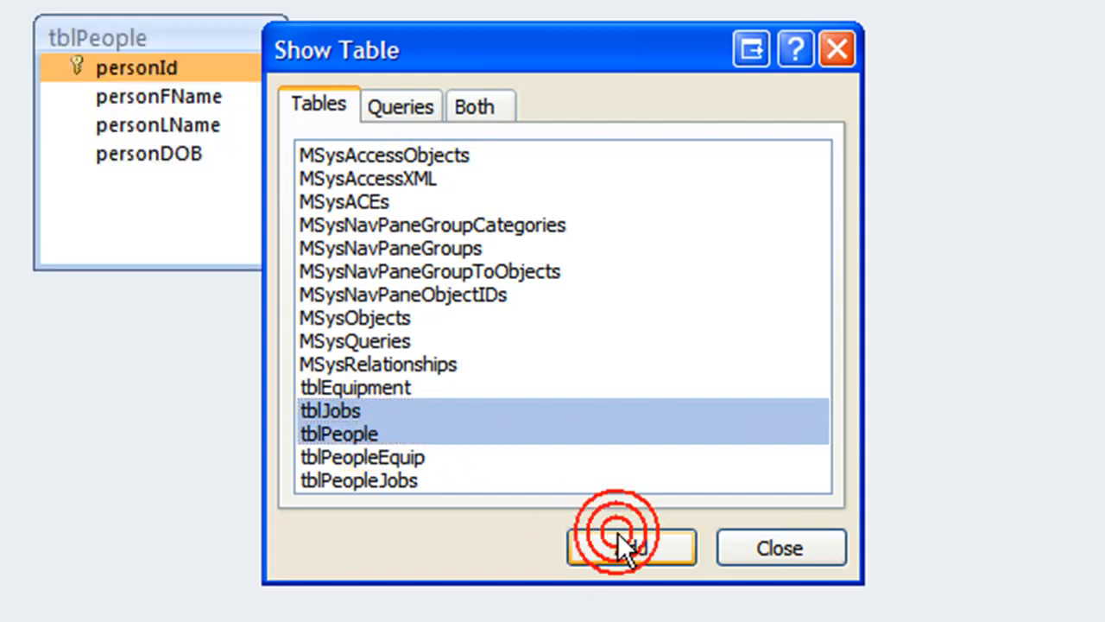
- Close the Show Table dialog, leaving tblJobs and tblPeople side by side
{"action": "left_click", "coordinate": [629, 547]}
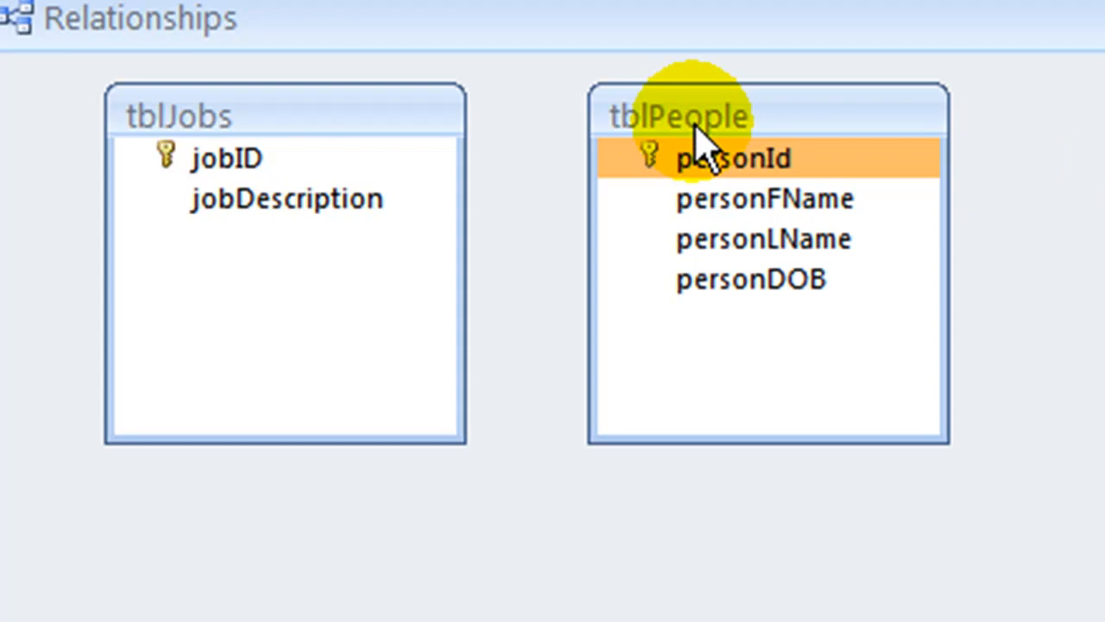
- Add a jobId field of Number type to tblPeople in Design view
{"action": "right_click", "coordinate": [699, 138]}
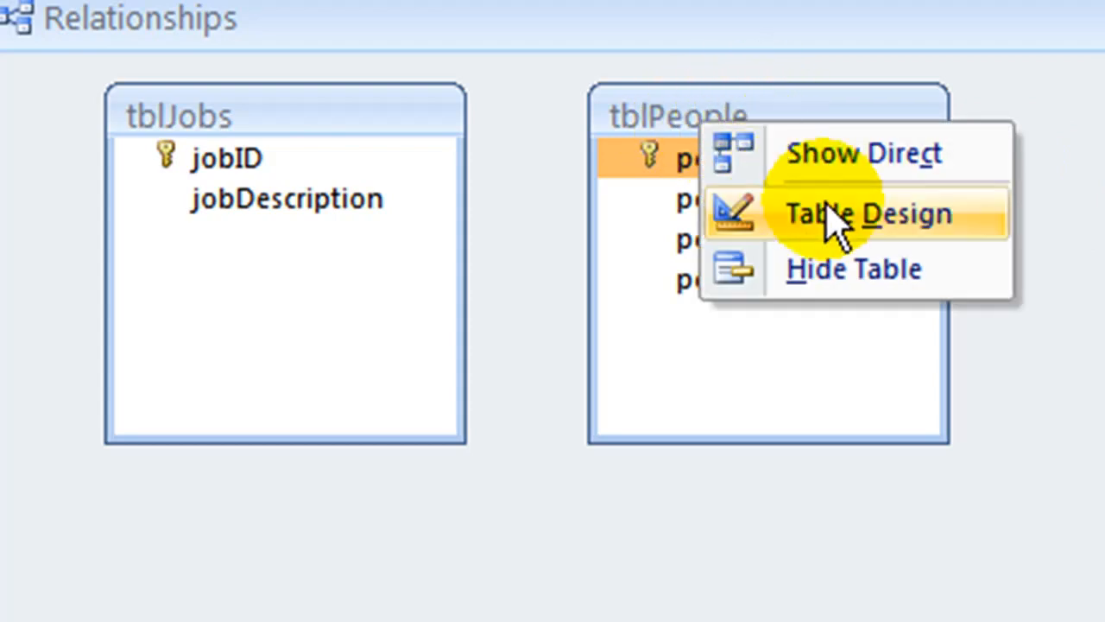
{"action": "mouse_move", "coordinate": [885, 251]}
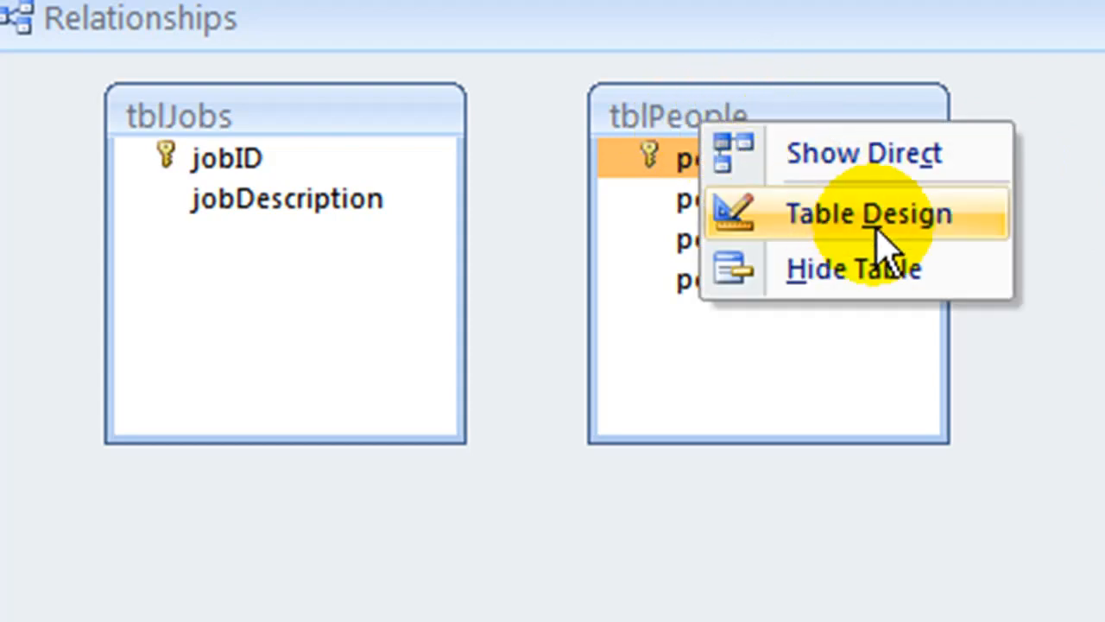
{"action": "mouse_move", "coordinate": [881, 246]}
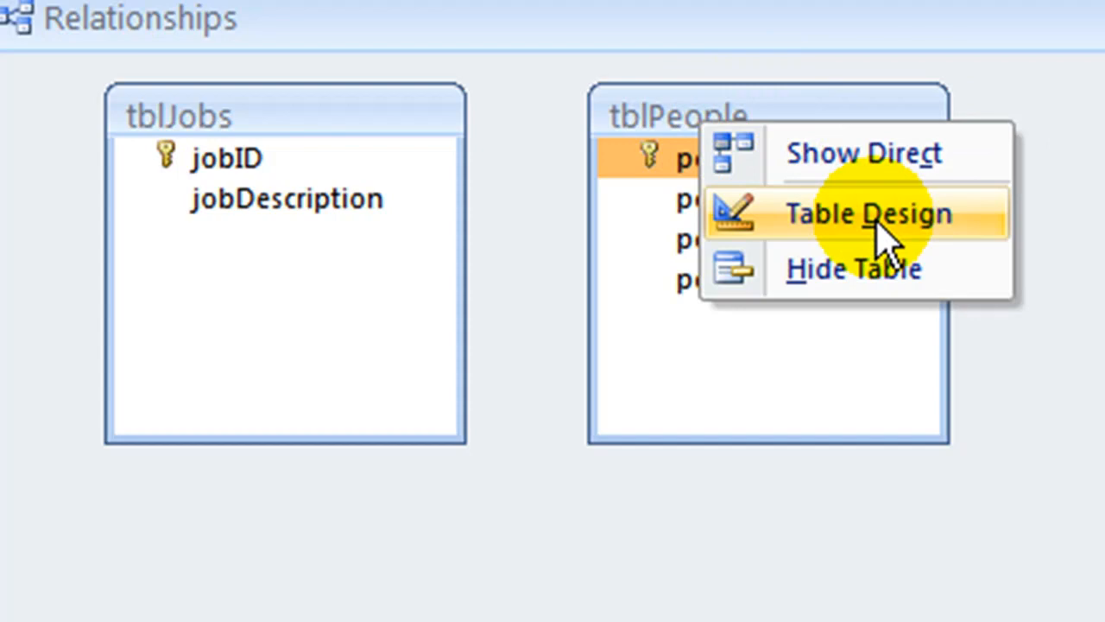
{"action": "left_click", "coordinate": [868, 213]}
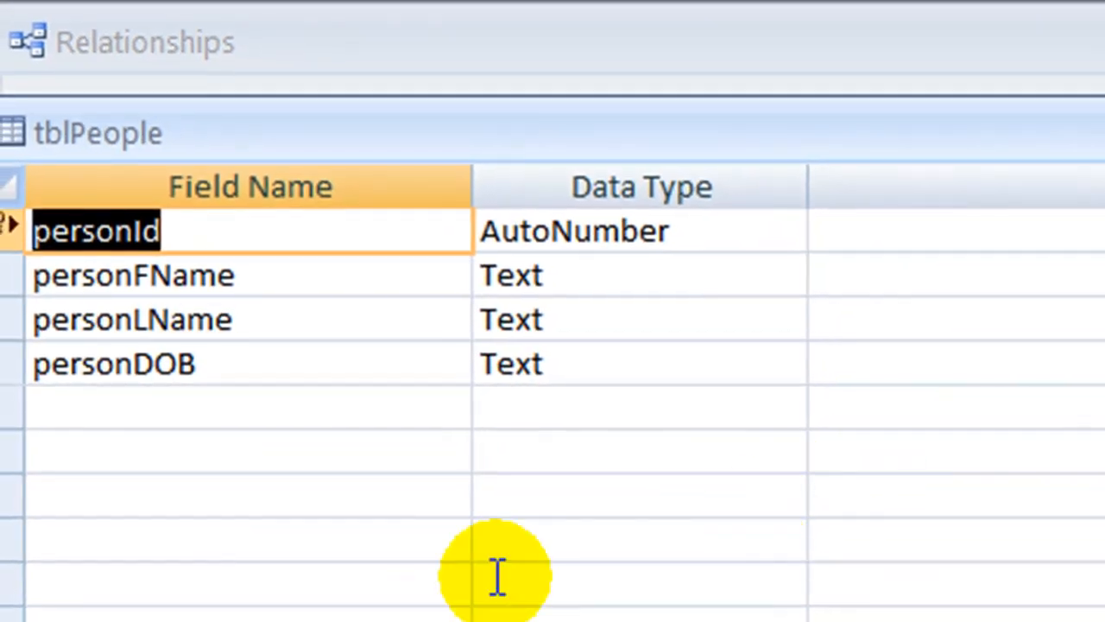
{"action": "mouse_move", "coordinate": [104, 402]}
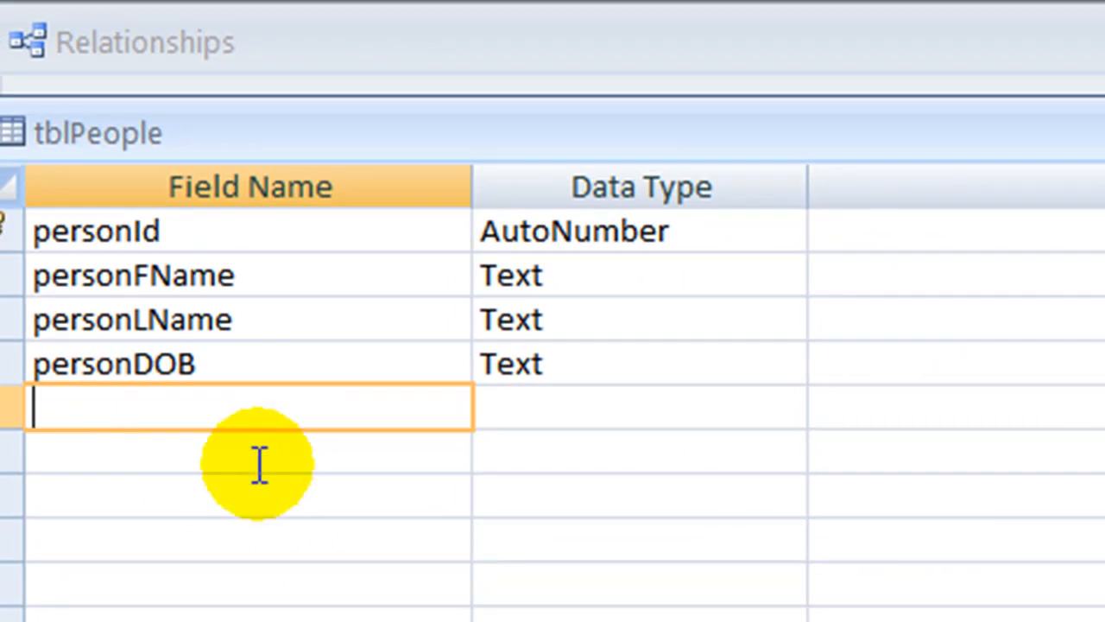
{"action": "type", "text": "jobId"}
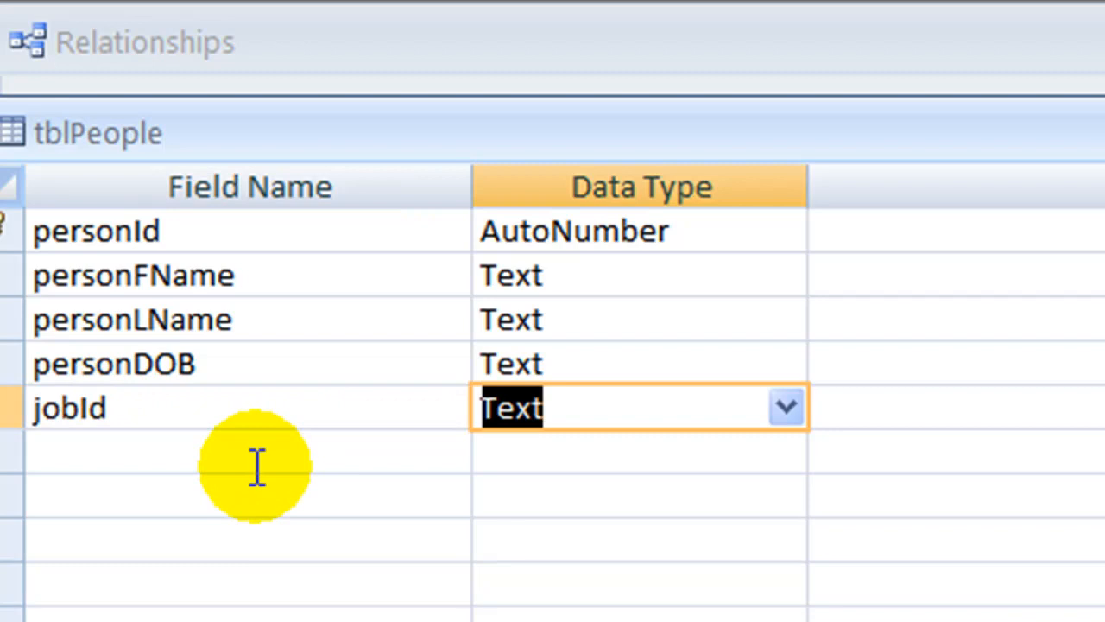
{"action": "type", "text": "number"}
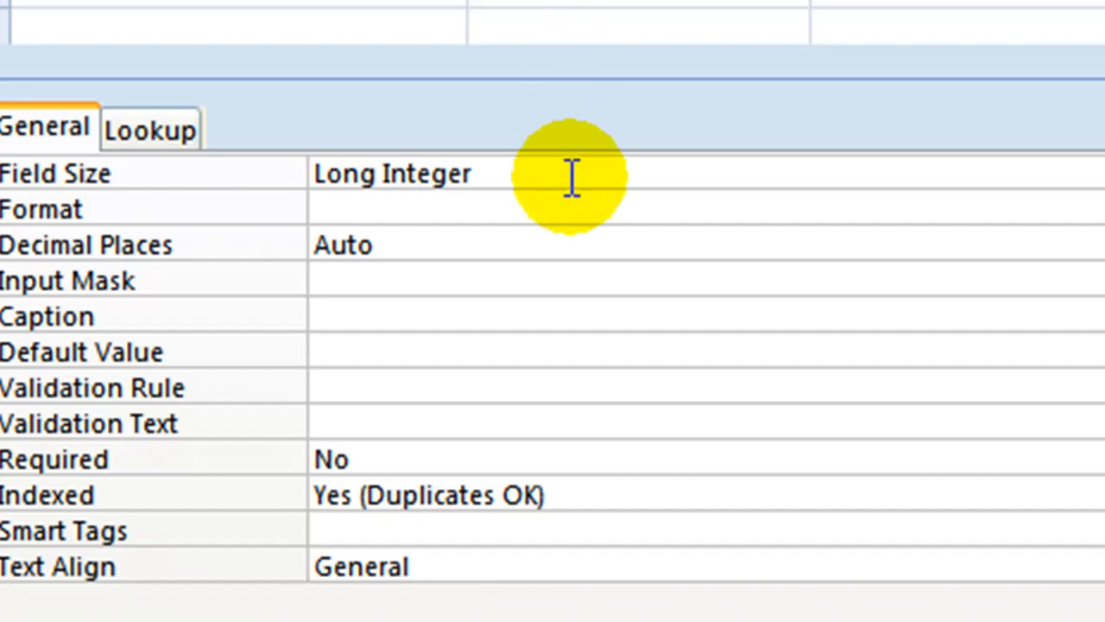
{"action": "mouse_move", "coordinate": [570, 177]}
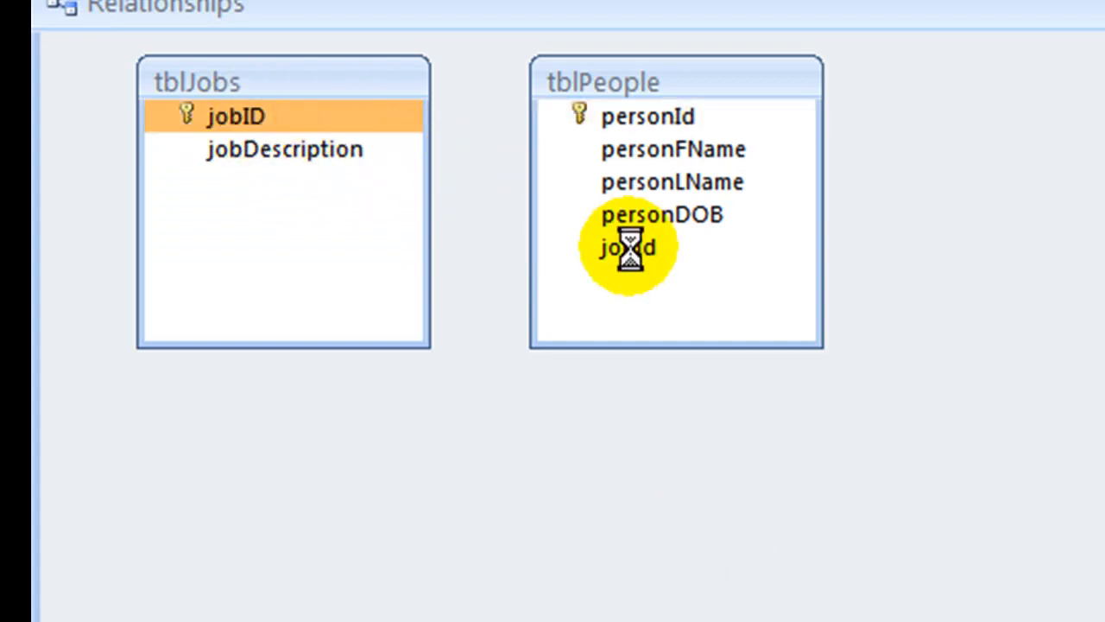
- Drag tblJobs' jobID onto tblPeople's jobId to start a one-to-many relationship
{"action": "left_click_drag", "start_coordinate": [235, 116], "coordinate": [628, 247]}
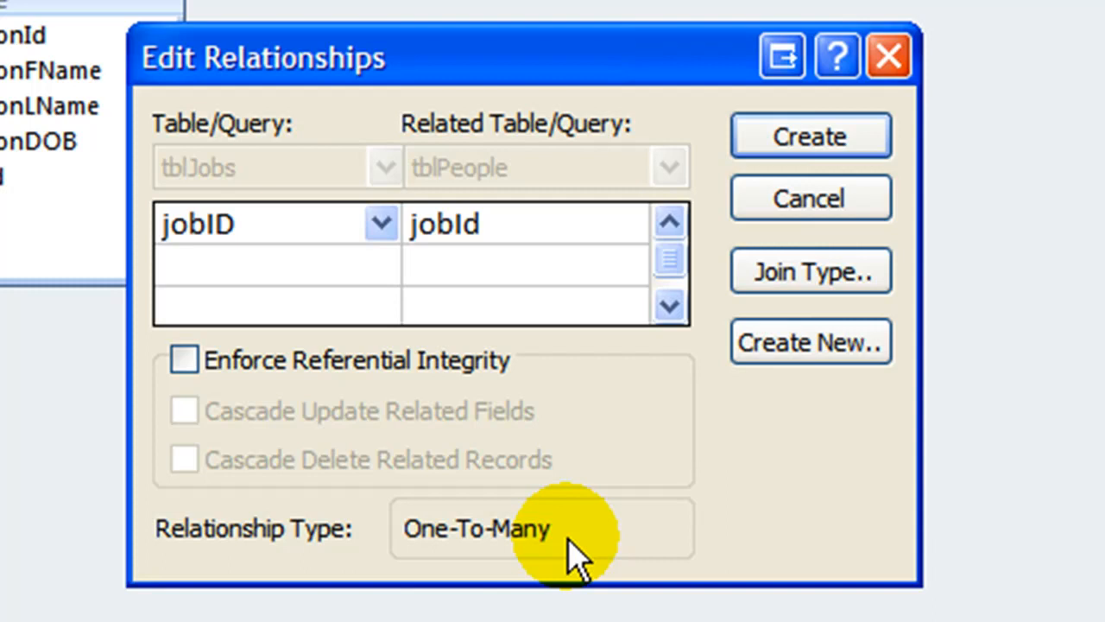
- Enforce referential integrity on the jobID–jobId link and create the relationship
{"action": "left_click", "coordinate": [183, 359]}
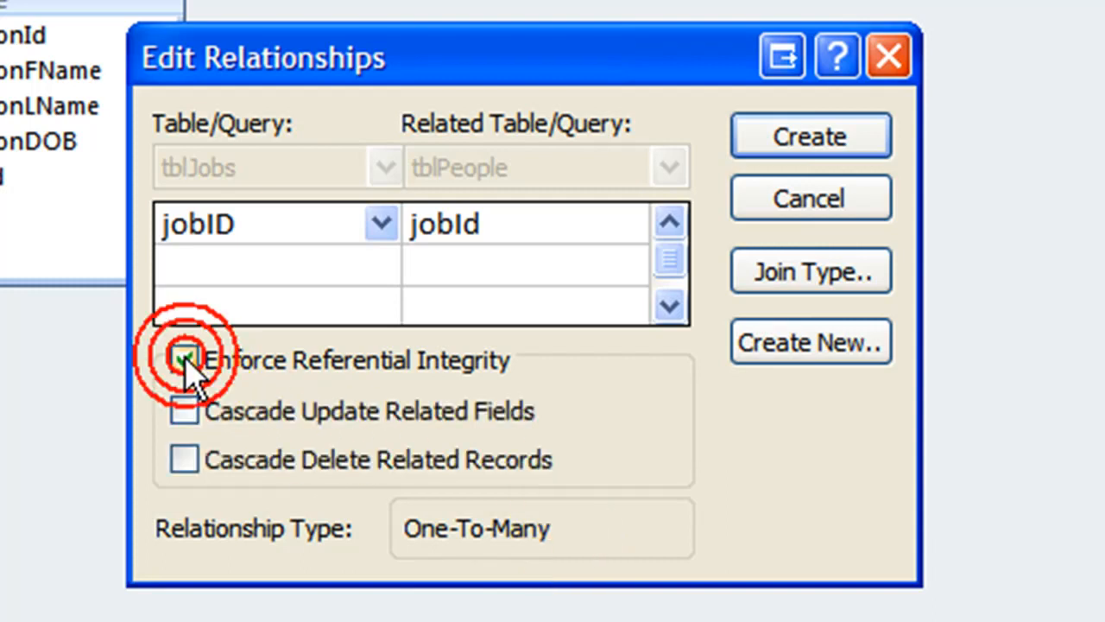
{"action": "left_click", "coordinate": [184, 360]}
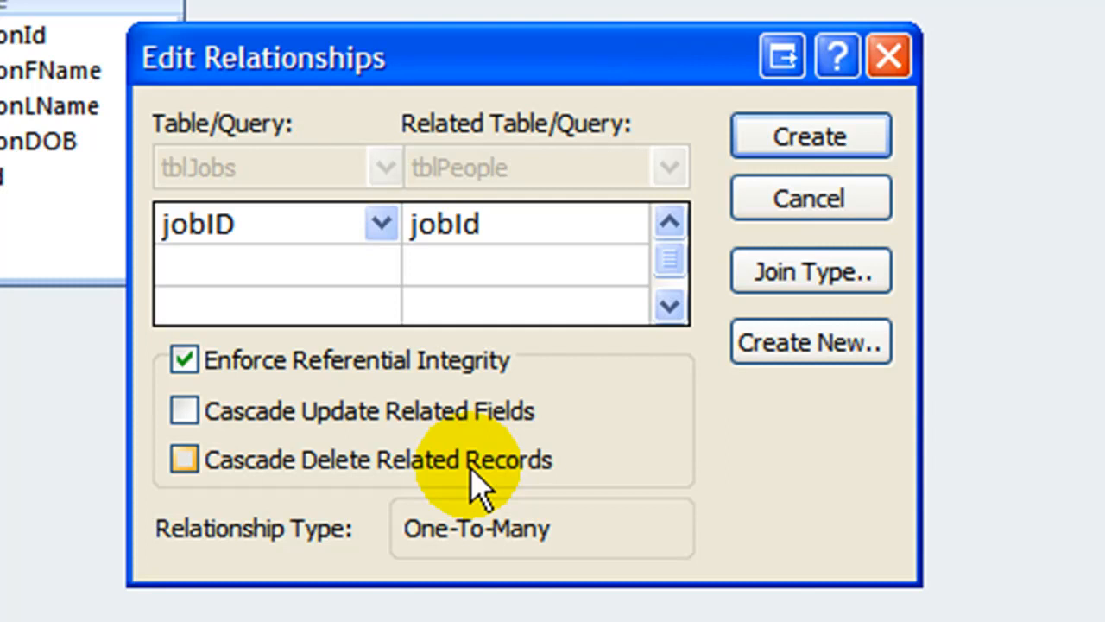
{"action": "mouse_move", "coordinate": [699, 242]}
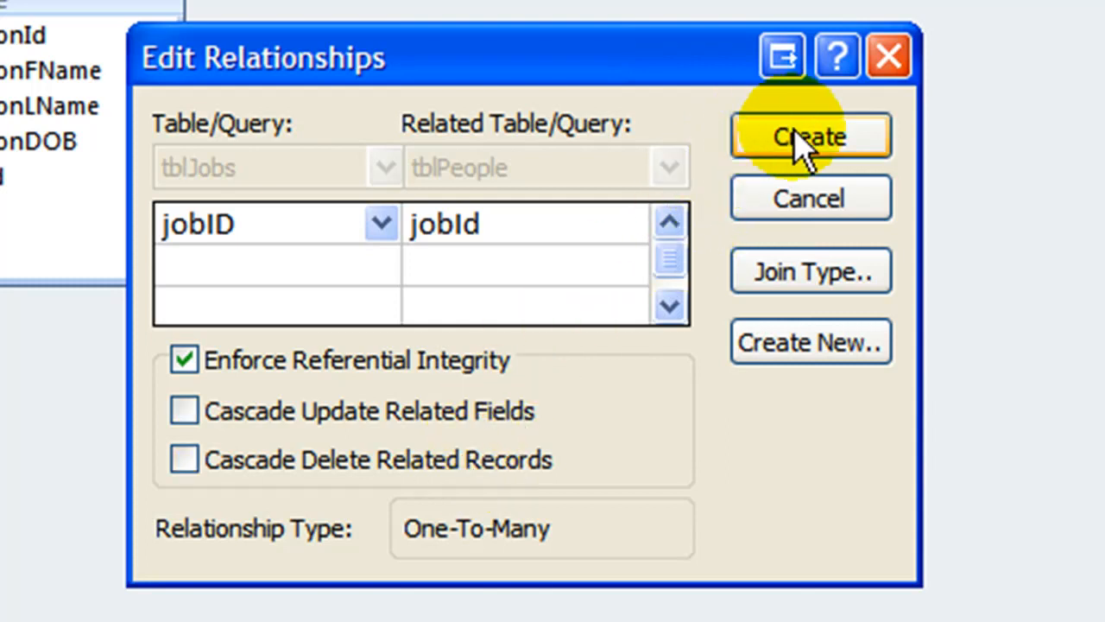
{"action": "left_click", "coordinate": [810, 136]}
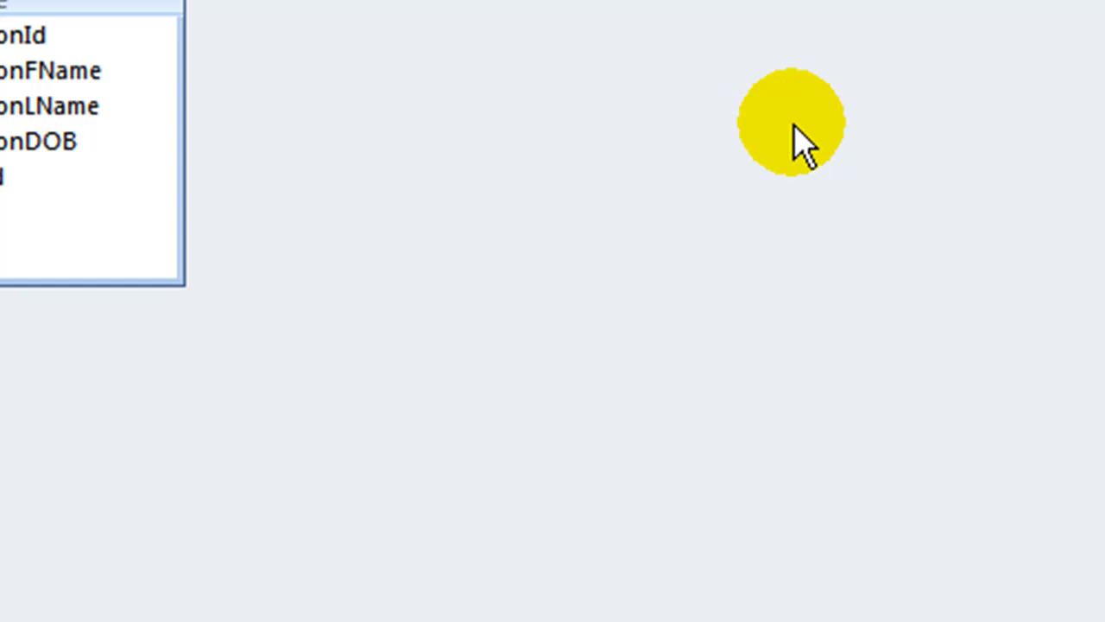
{"action": "mouse_move", "coordinate": [786, 142]}
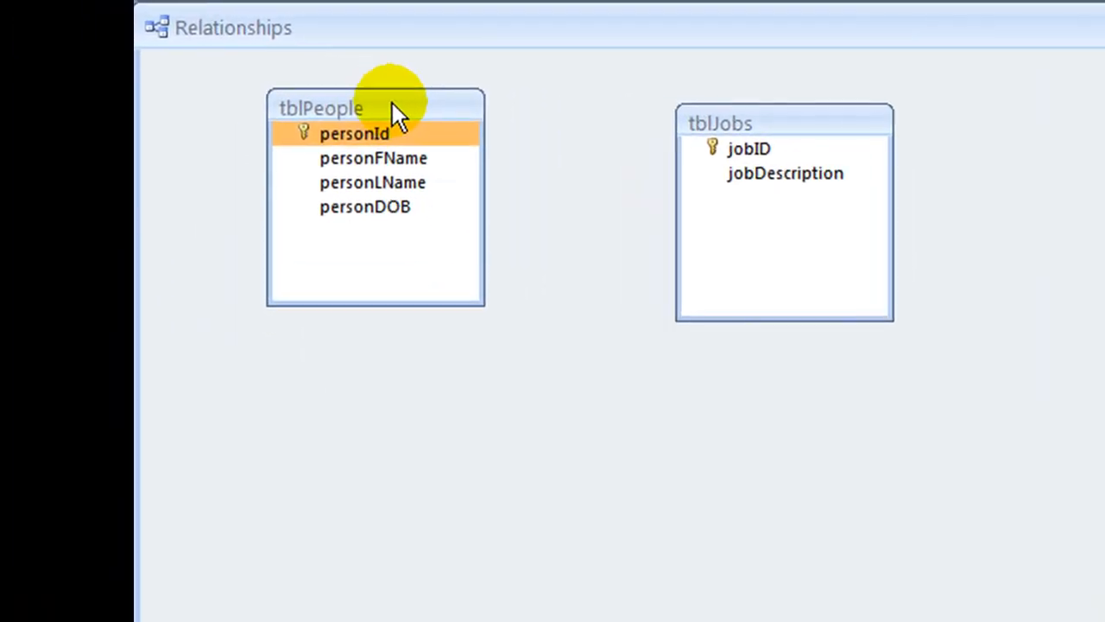
{"action": "mouse_move", "coordinate": [345, 156]}
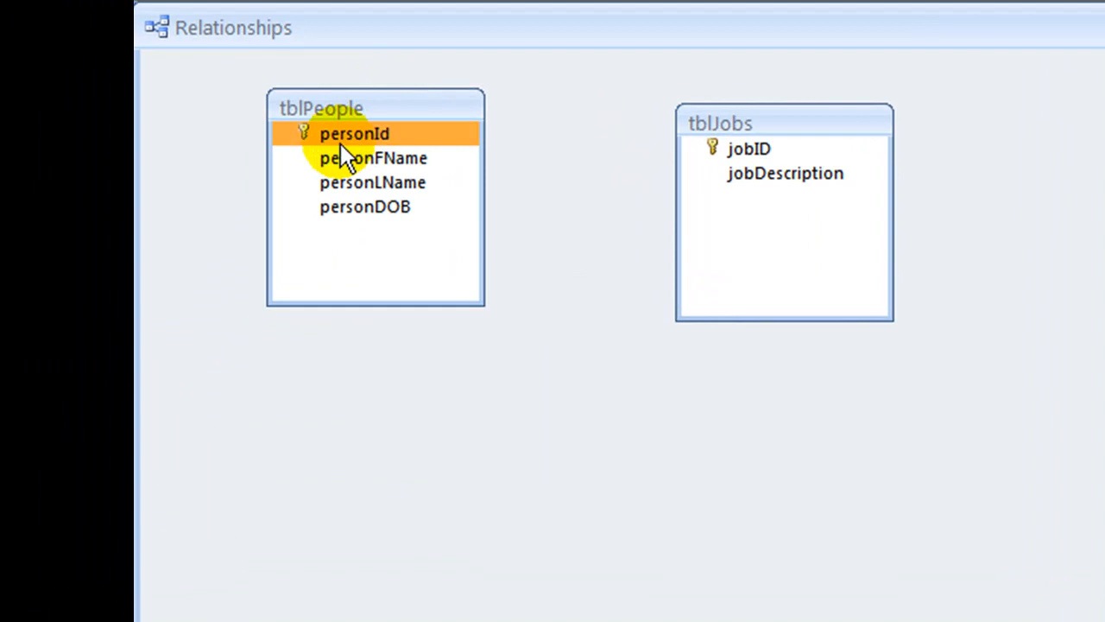
{"action": "mouse_move", "coordinate": [713, 446]}
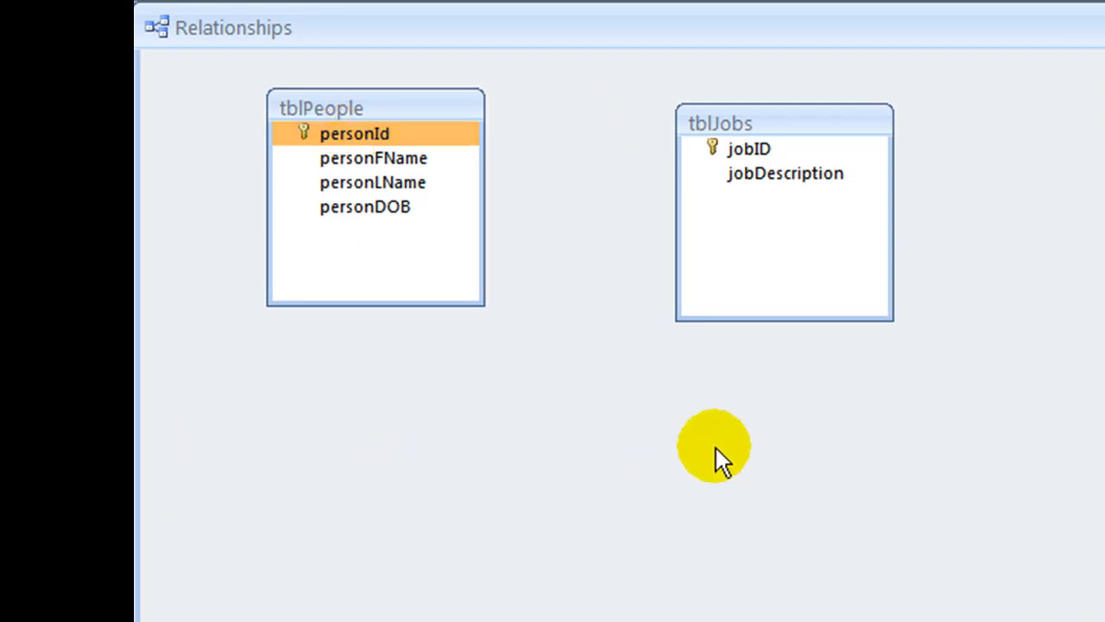
{"action": "left_click", "coordinate": [749, 148]}
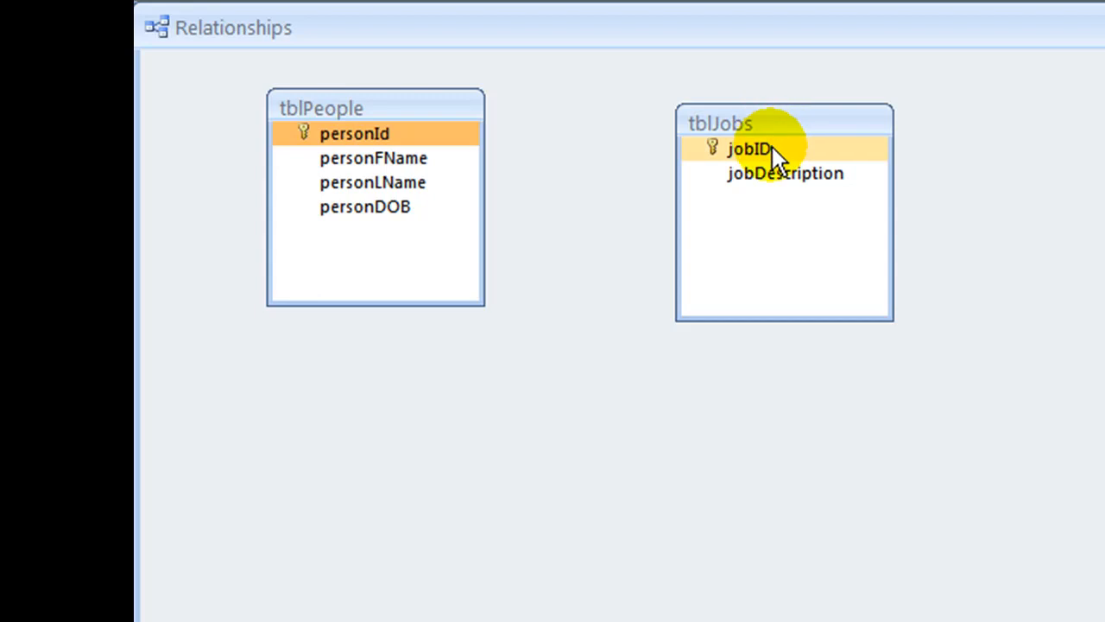
- Add a Number field named peopleId below jobDescription in the tblJobs design
{"action": "right_click", "coordinate": [751, 148]}
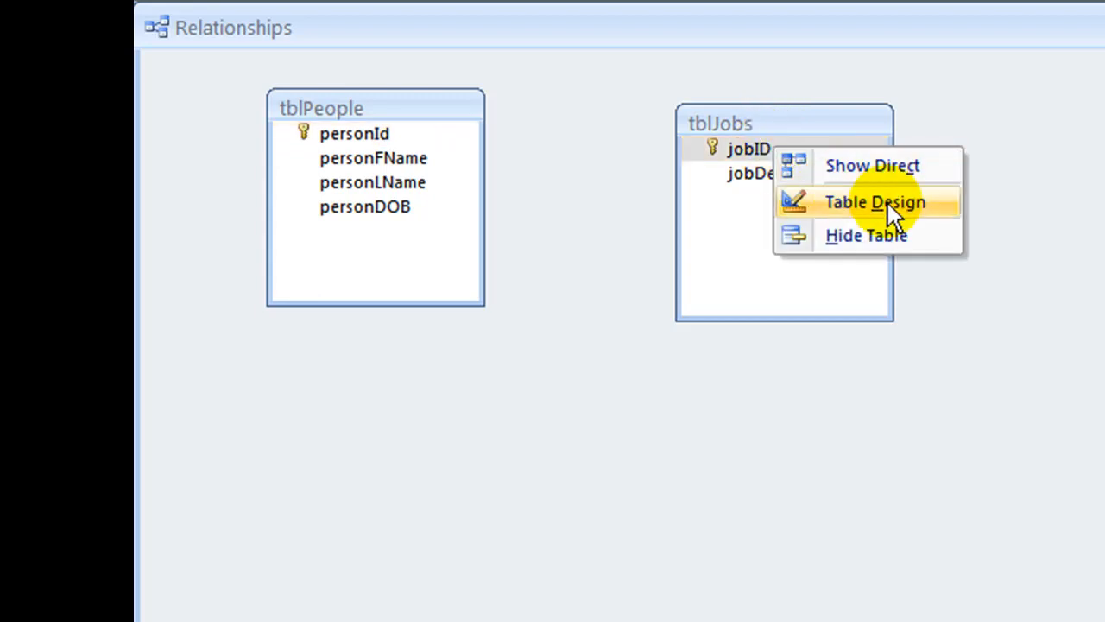
{"action": "left_click", "coordinate": [875, 202]}
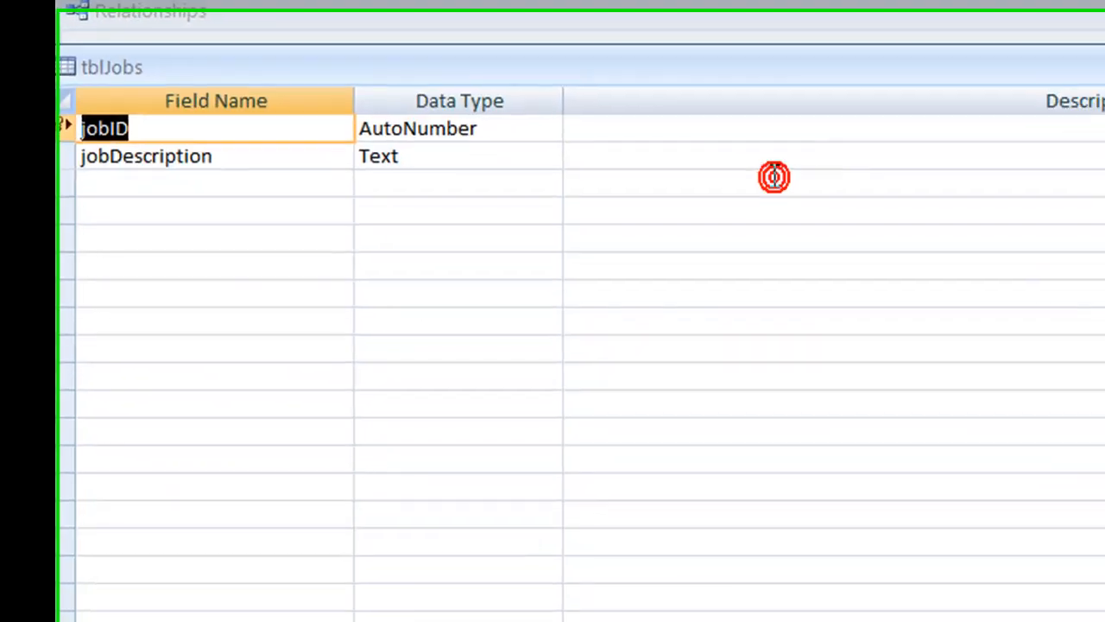
{"action": "left_click", "coordinate": [78, 169]}
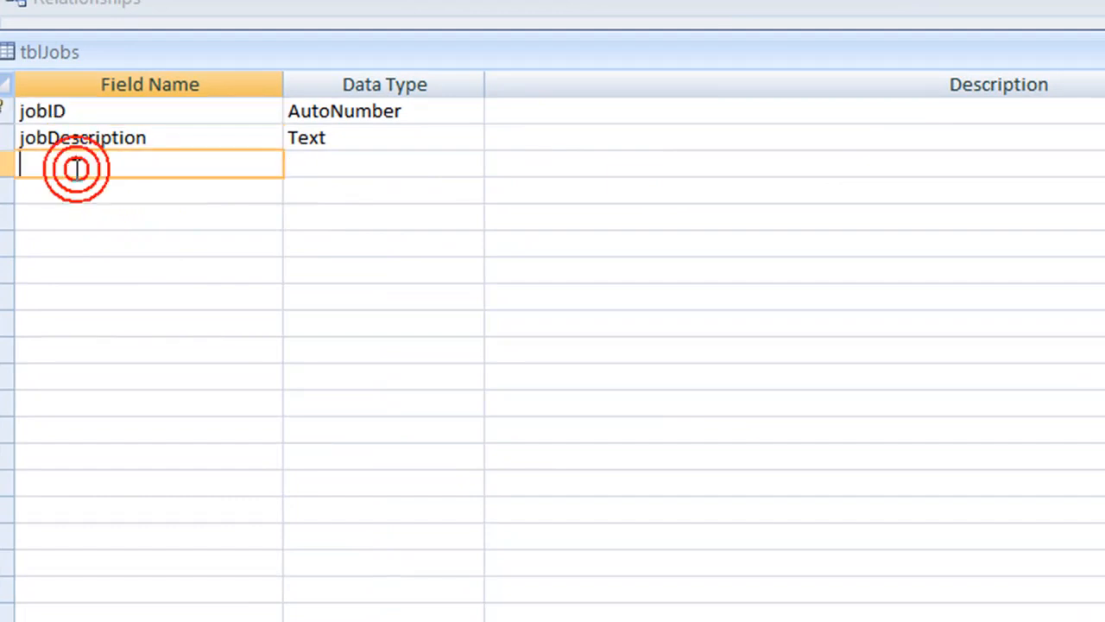
{"action": "type", "text": "peo"}
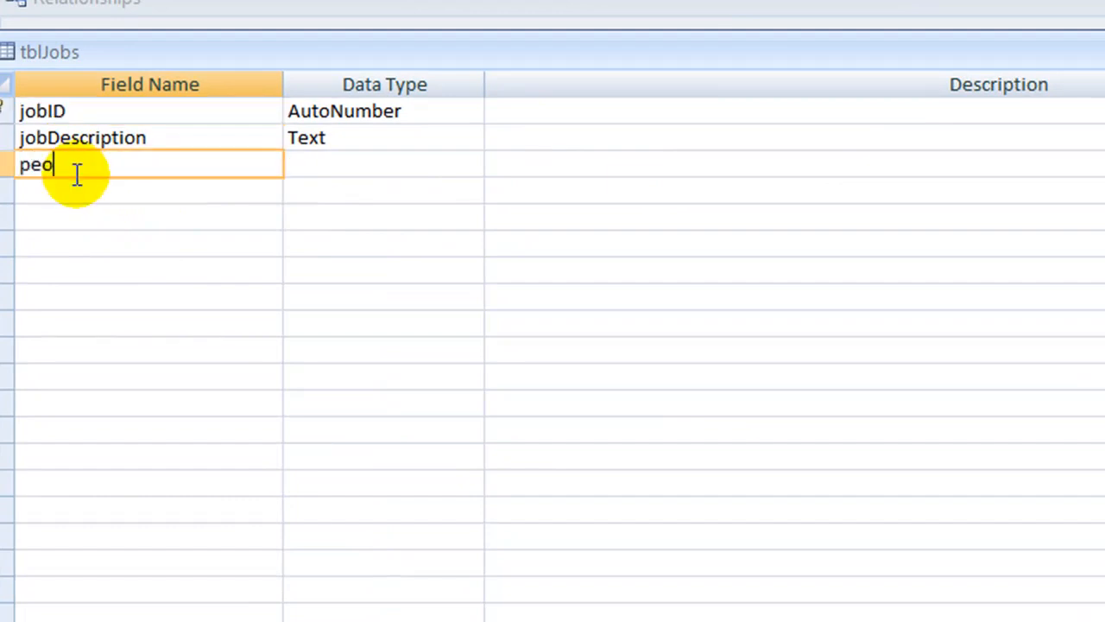
{"action": "type", "text": "pleId"}
{"action": "left_click", "coordinate": [384, 164]}
{"action": "type", "text": "Number"}
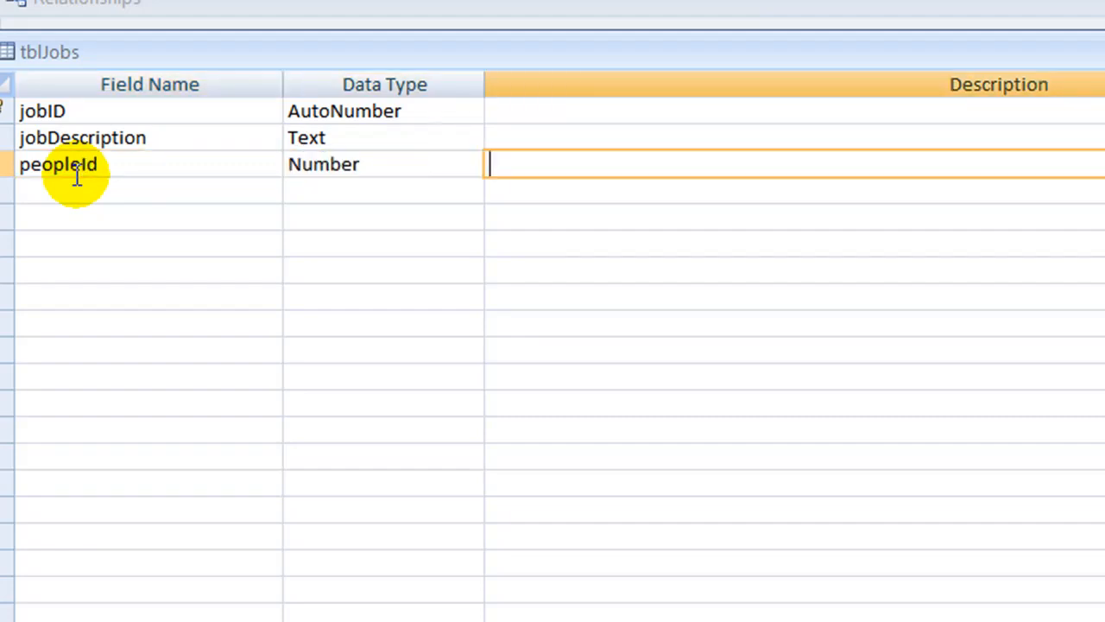
{"action": "mouse_move", "coordinate": [134, 138]}
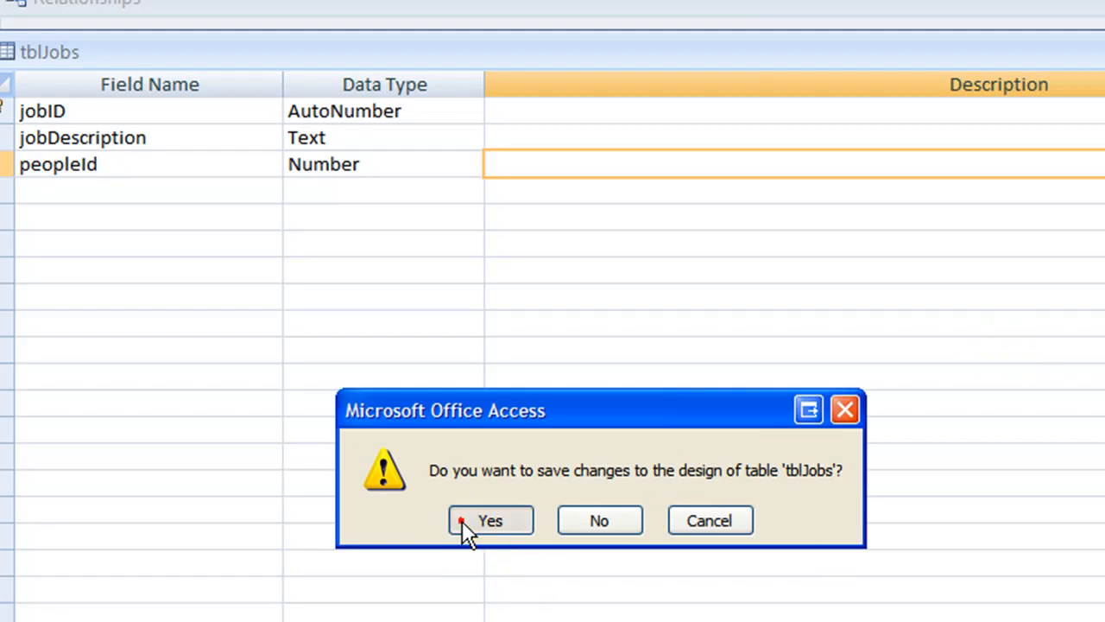
- Save the tblJobs design and try linking personId to peopleId with referential integrity
{"action": "left_click", "coordinate": [490, 520]}
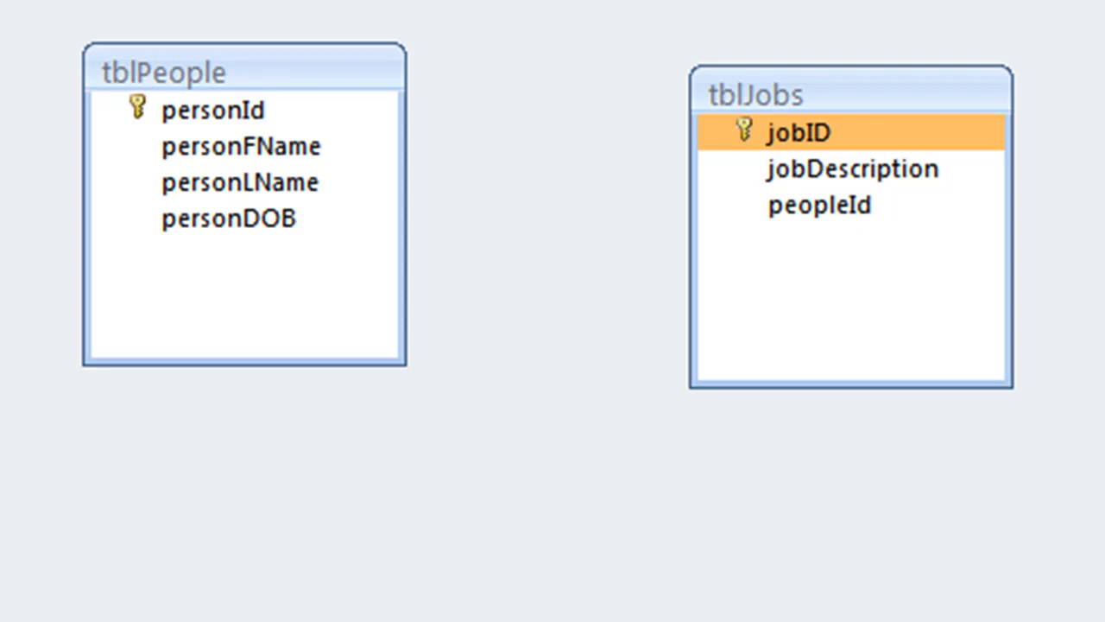
{"action": "left_click", "coordinate": [240, 147]}
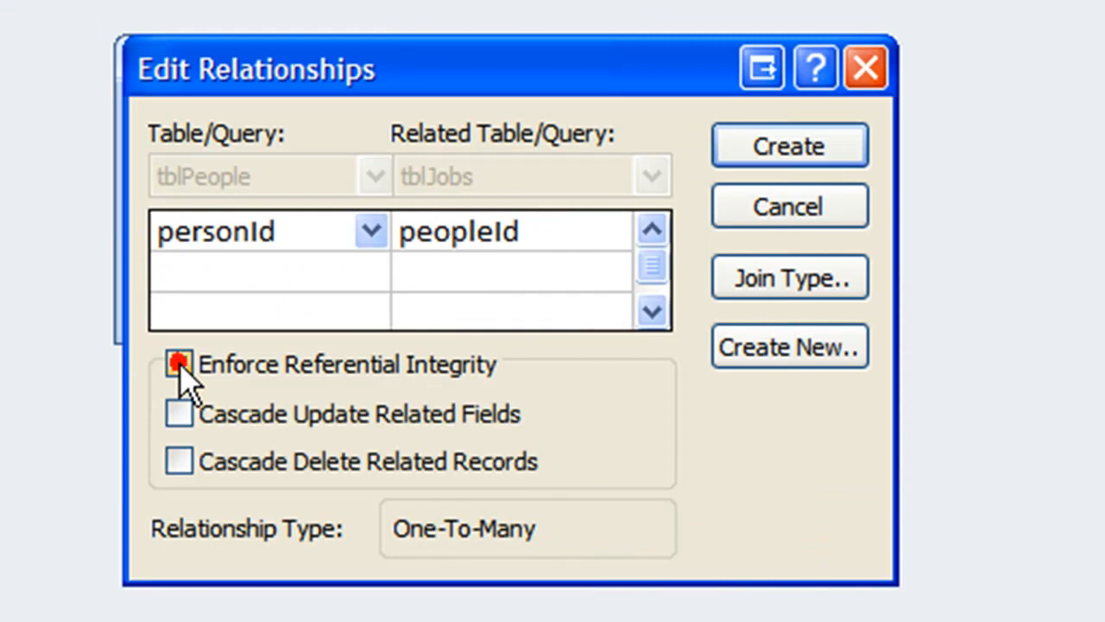
{"action": "left_click", "coordinate": [787, 145]}
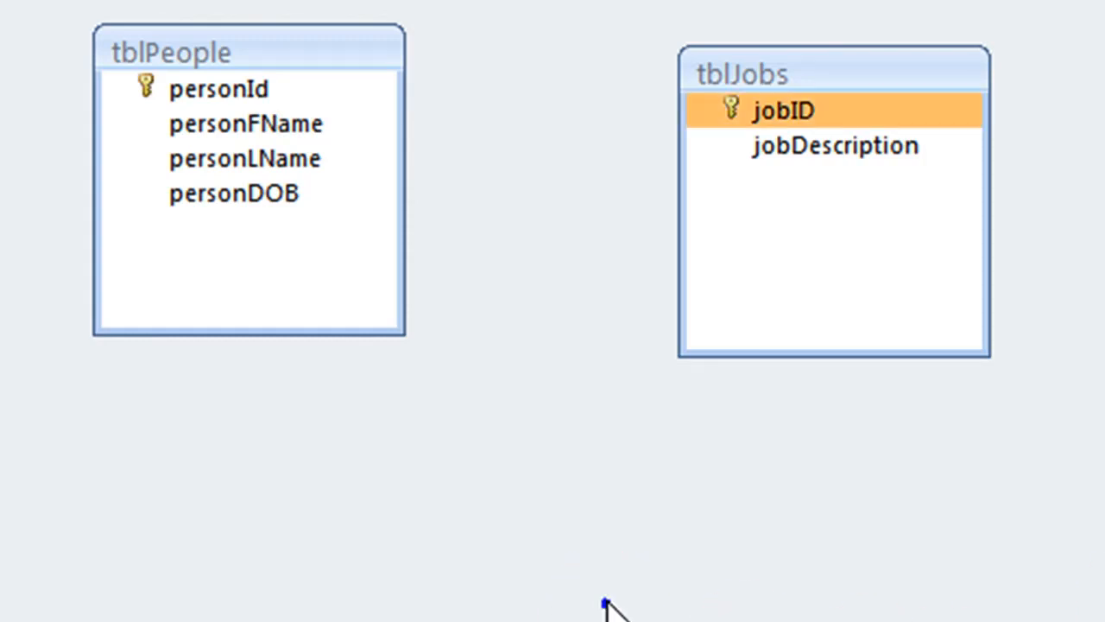
- Add tblPeopleJobs to the diagram from Show Table, then close the table list
{"action": "right_click", "coordinate": [604, 596]}
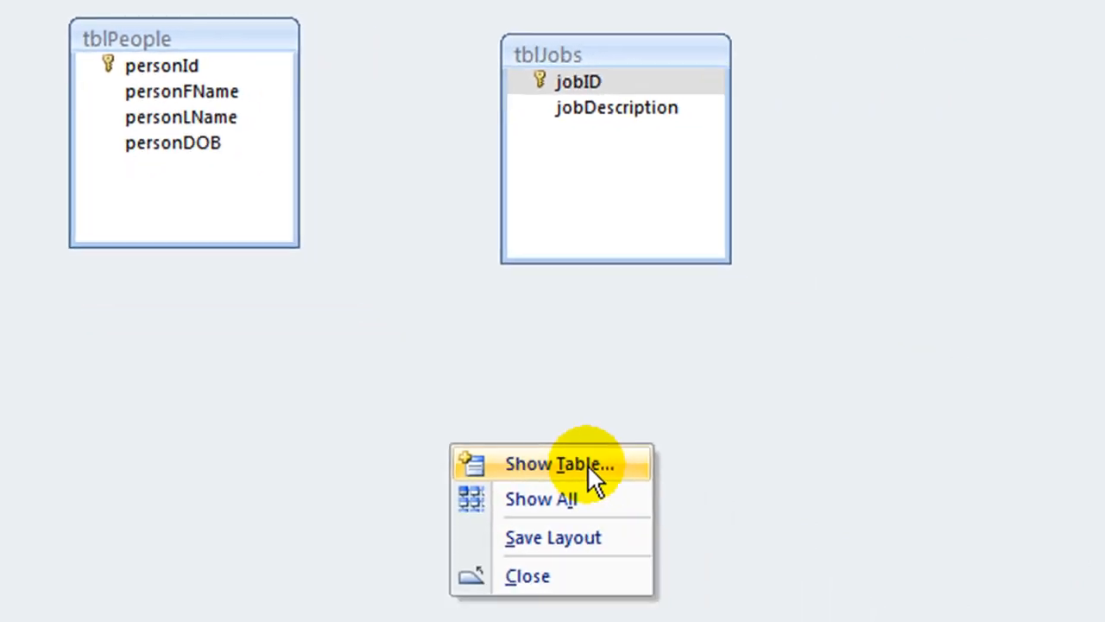
{"action": "left_click", "coordinate": [560, 464]}
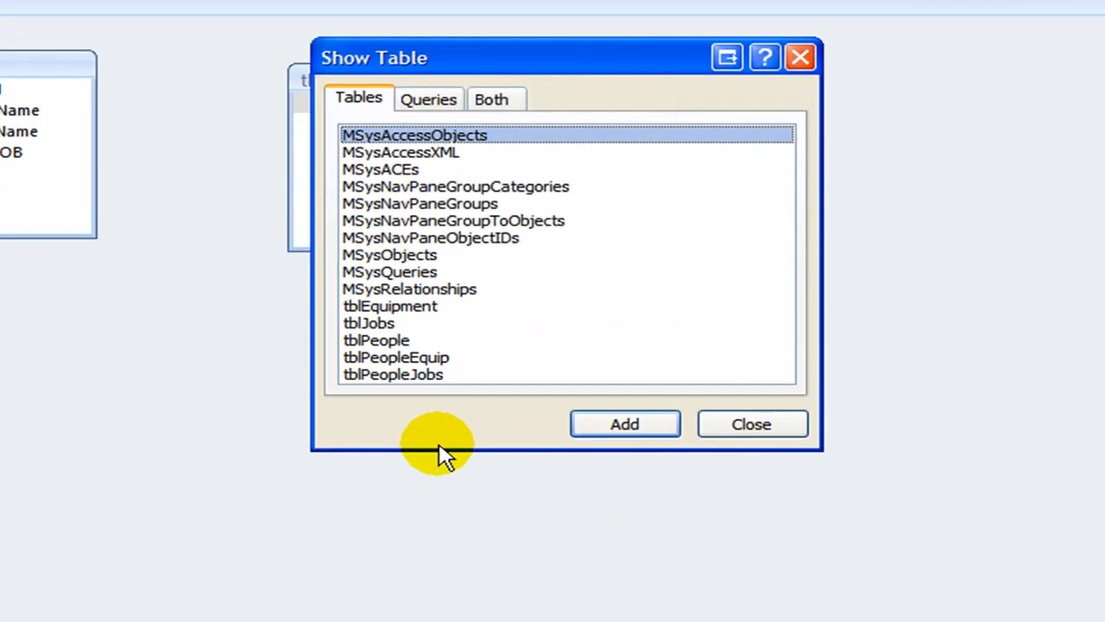
{"action": "left_click", "coordinate": [392, 374]}
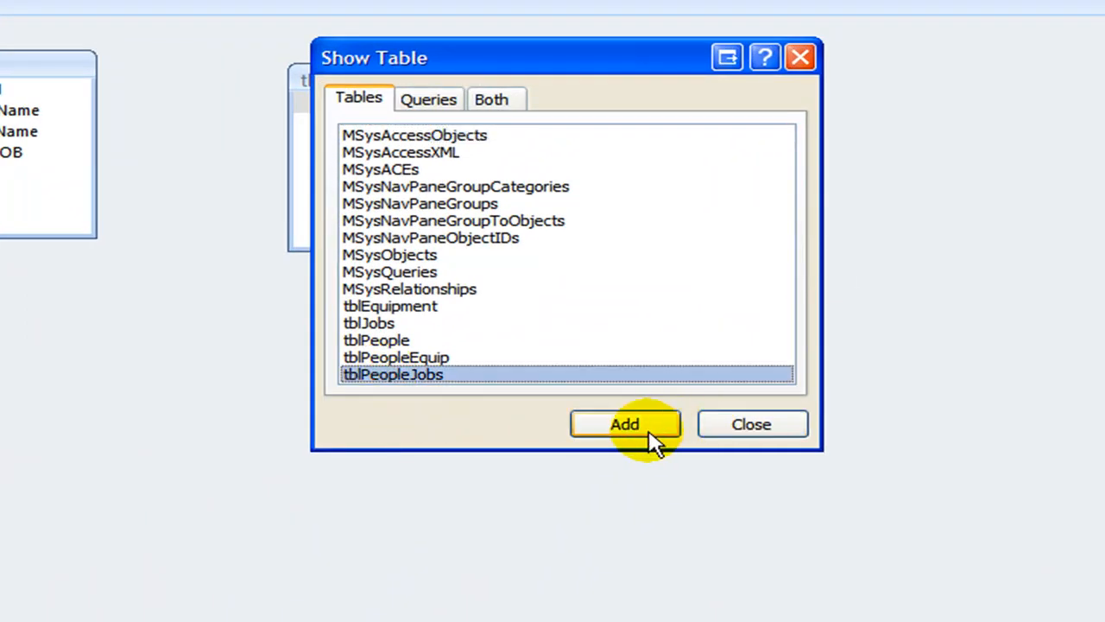
{"action": "left_click", "coordinate": [624, 424]}
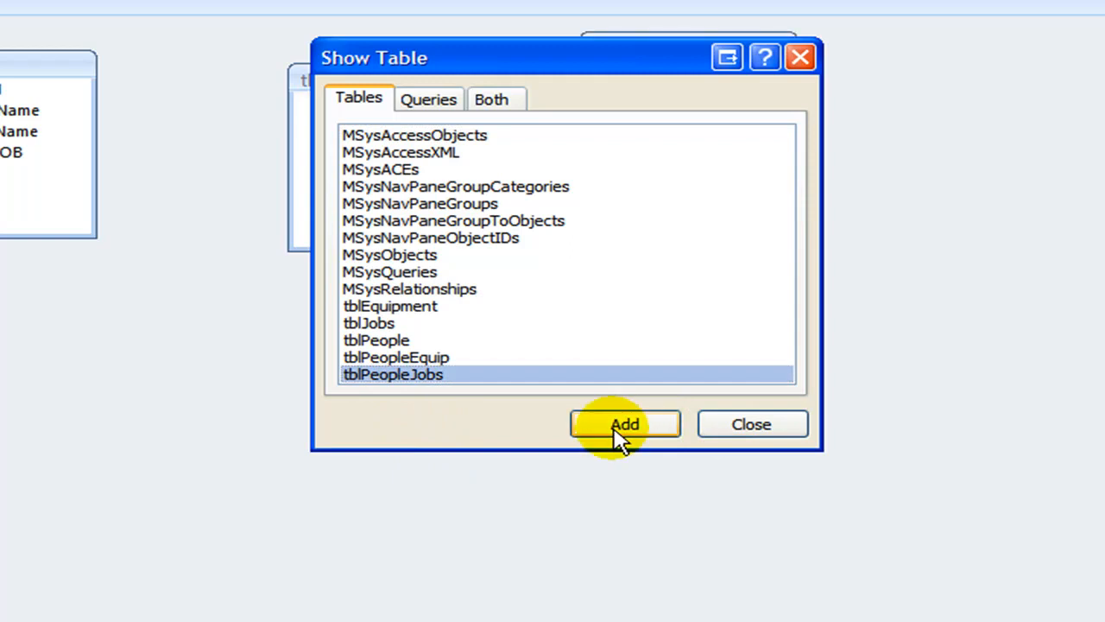
{"action": "left_click", "coordinate": [625, 424]}
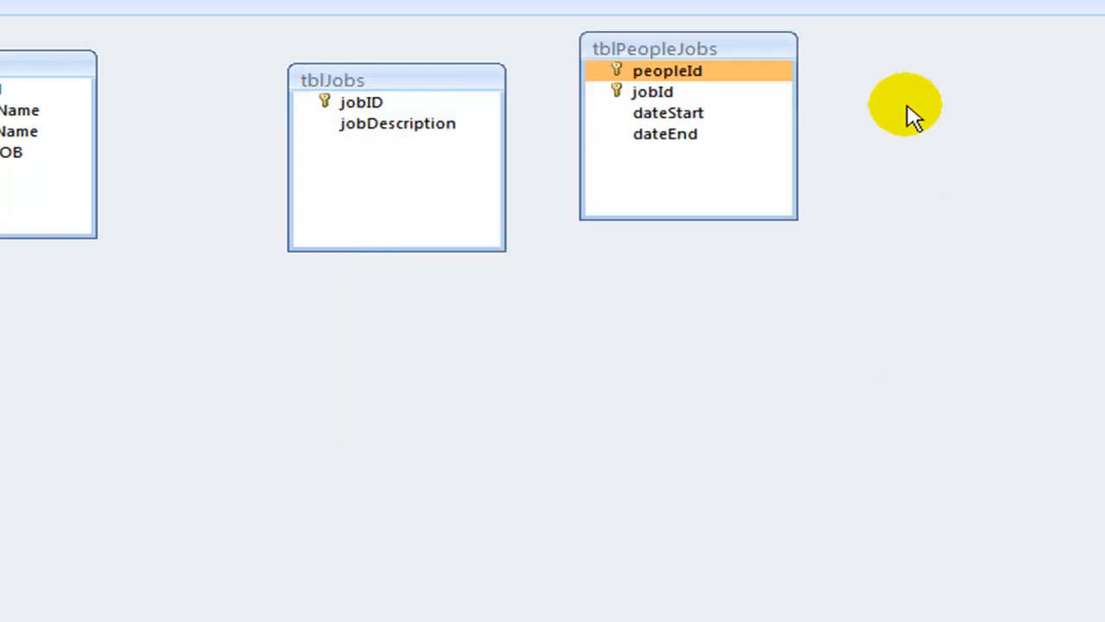
{"action": "mouse_move", "coordinate": [833, 112]}
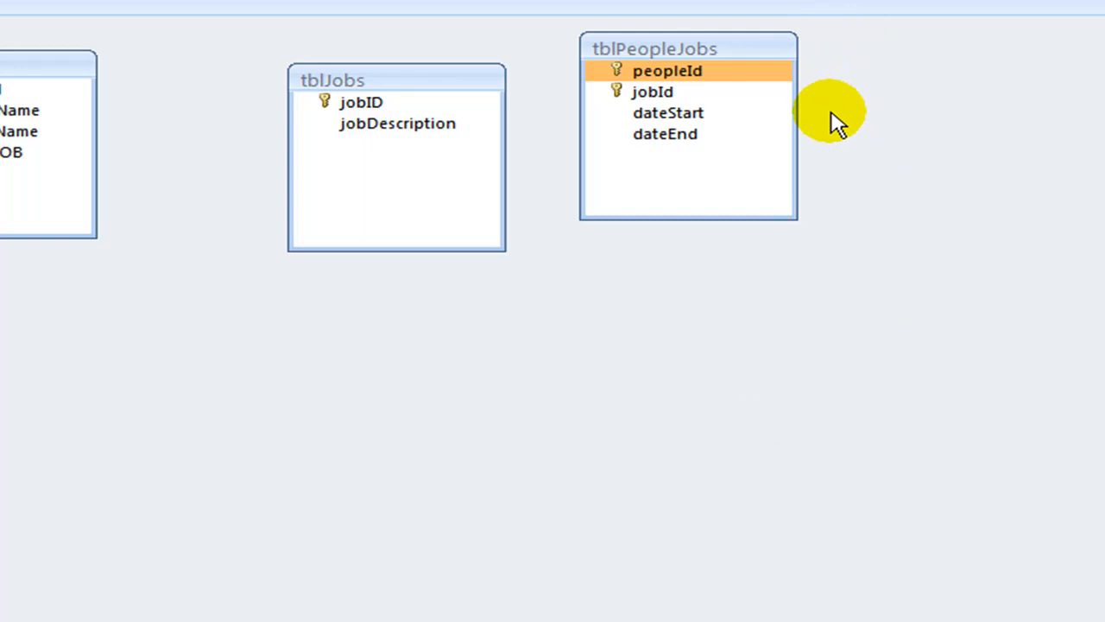
{"action": "mouse_move", "coordinate": [919, 195]}
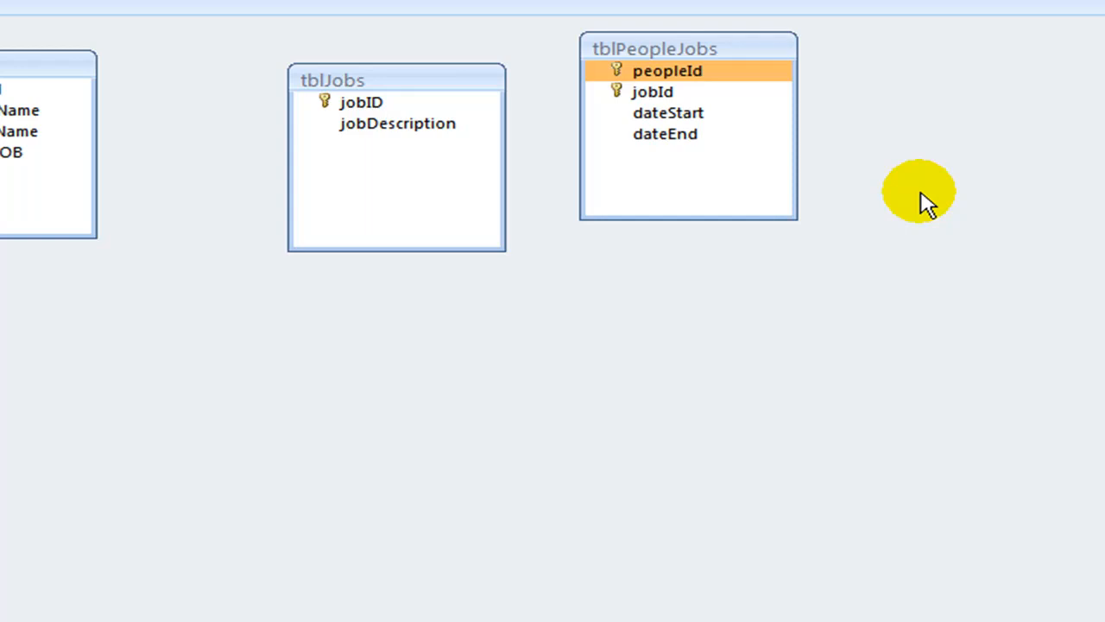
{"action": "mouse_move", "coordinate": [505, 99]}
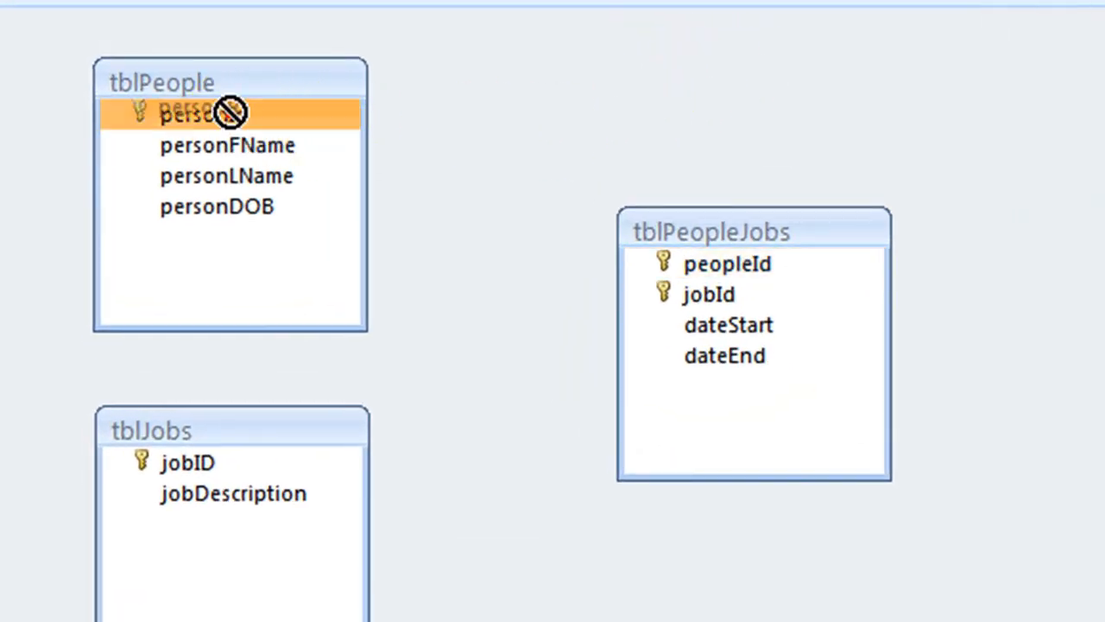
- Link personId to peopleId in tblPeopleJobs, then enforce integrity on the jobID–jobId link
{"action": "left_click_drag", "start_coordinate": [207, 113], "coordinate": [728, 263]}
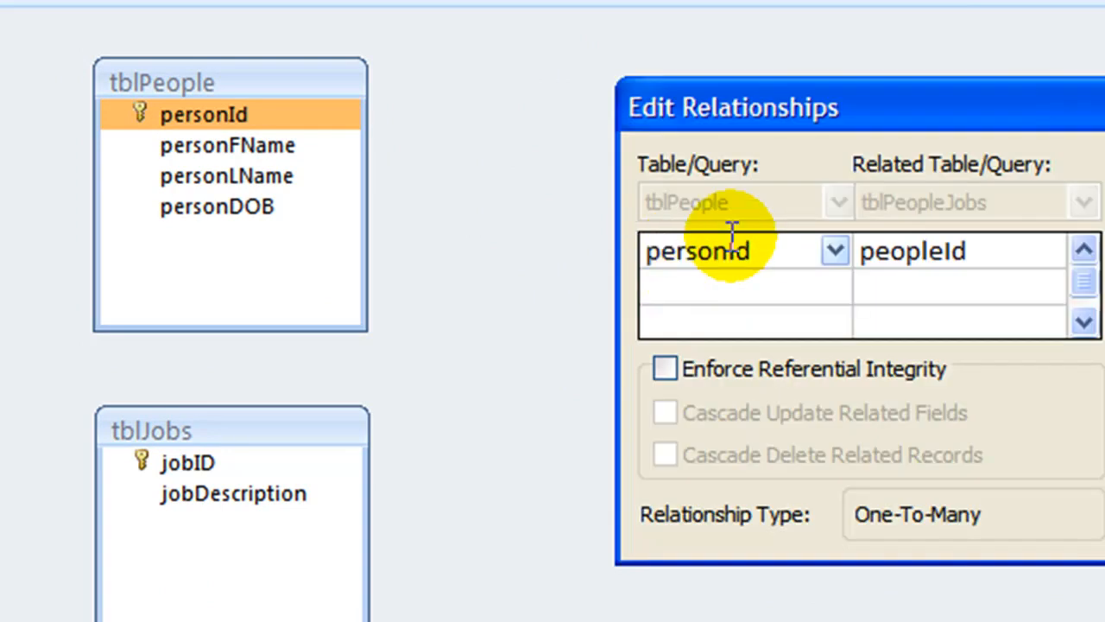
{"action": "left_click", "coordinate": [664, 368]}
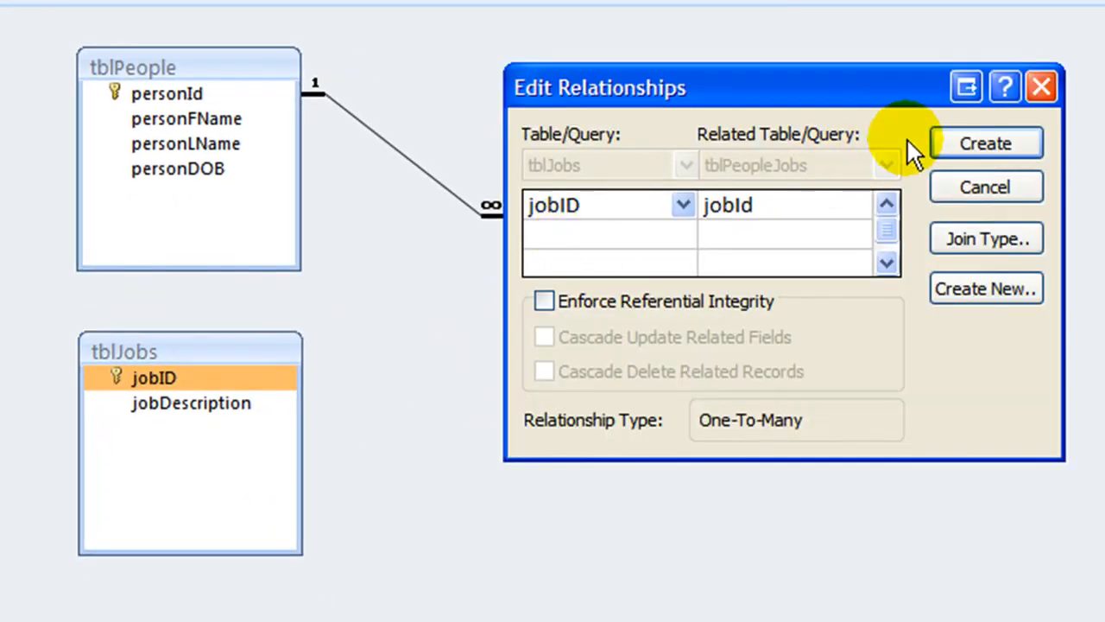
{"action": "left_click", "coordinate": [543, 300]}
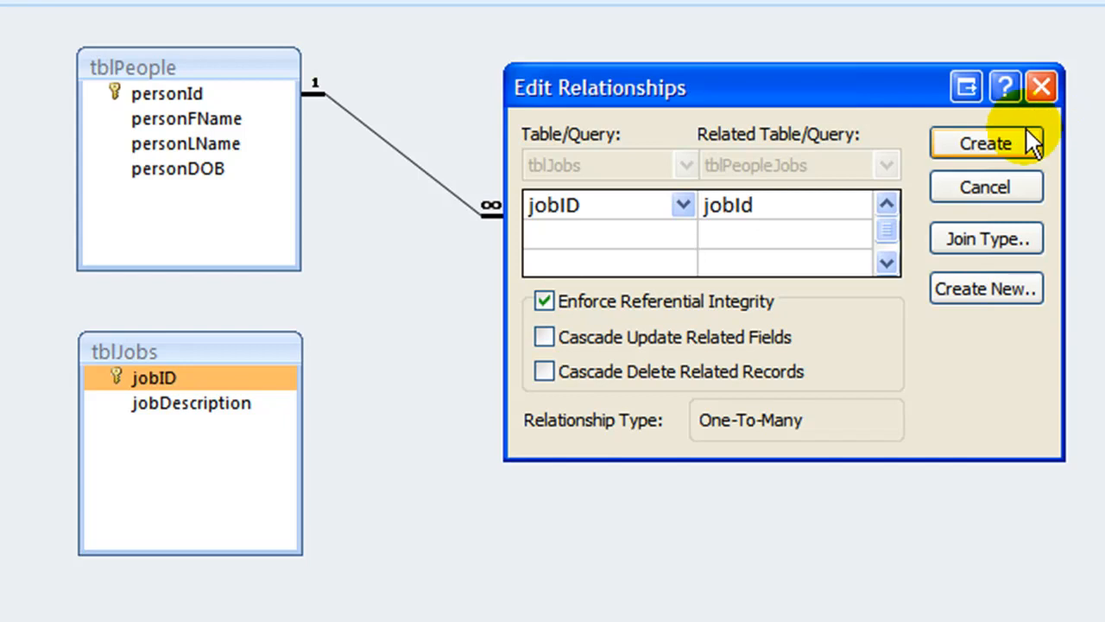